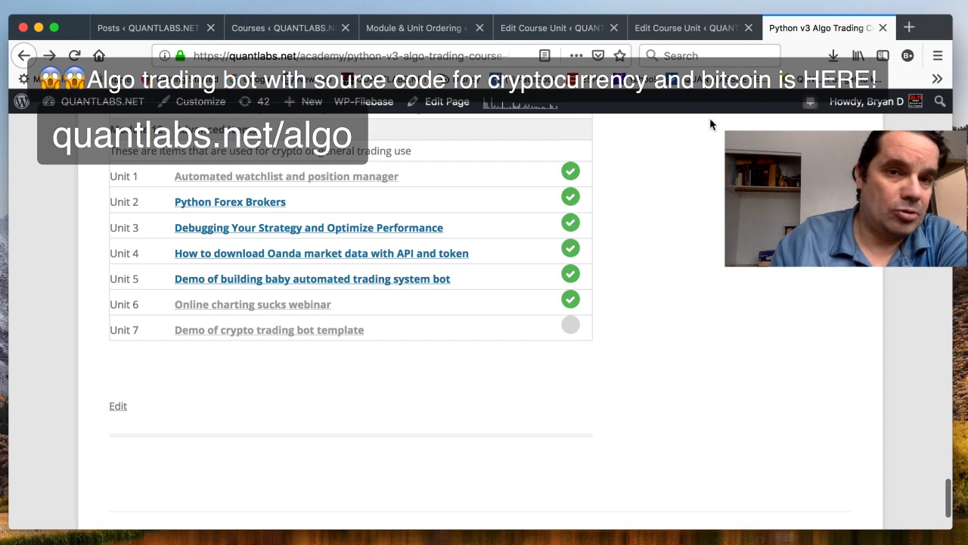
mouse_move(85, 37)
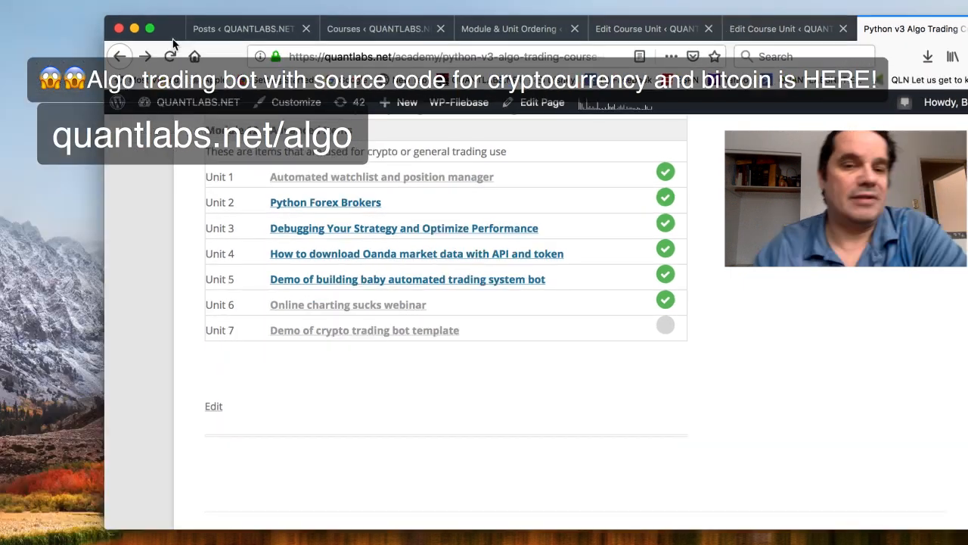
mouse_move(144, 58)
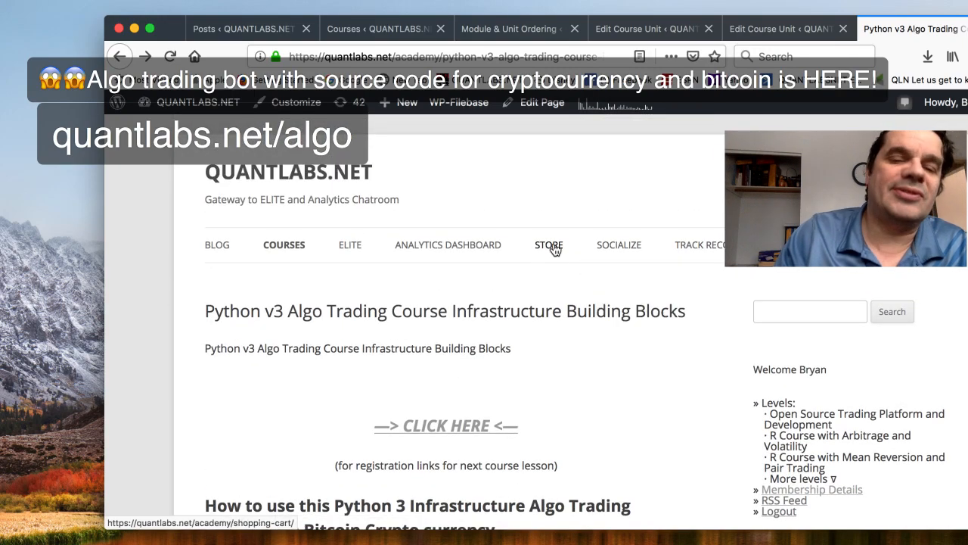
Step: Navigate into Unit 7 'Demo of crypto trading bot template' and scroll through its description
left_click(283, 245)
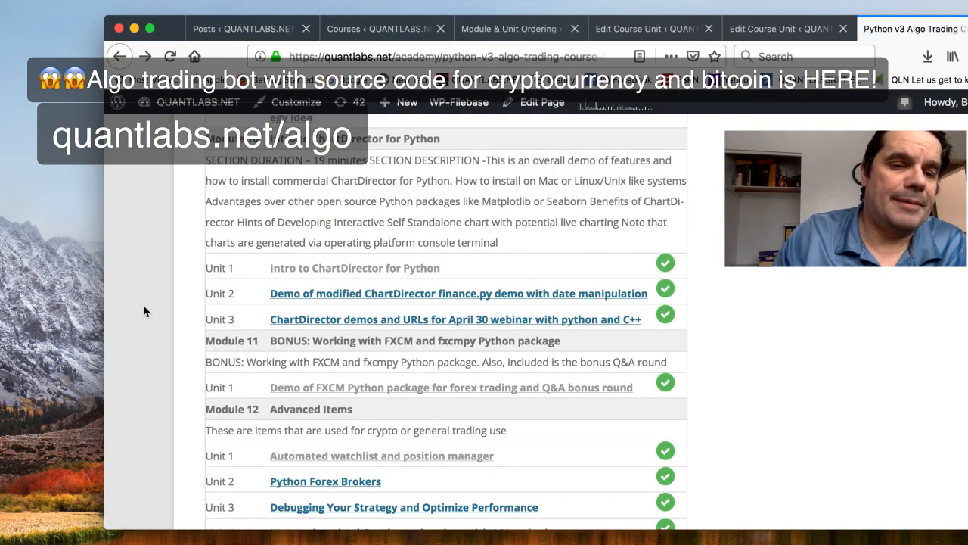
mouse_move(33, 403)
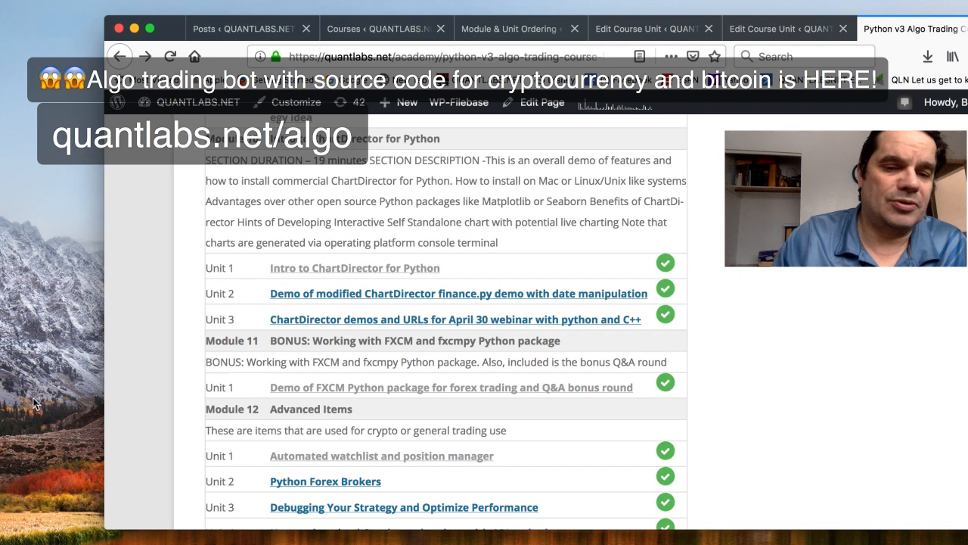
scroll("down", 3)
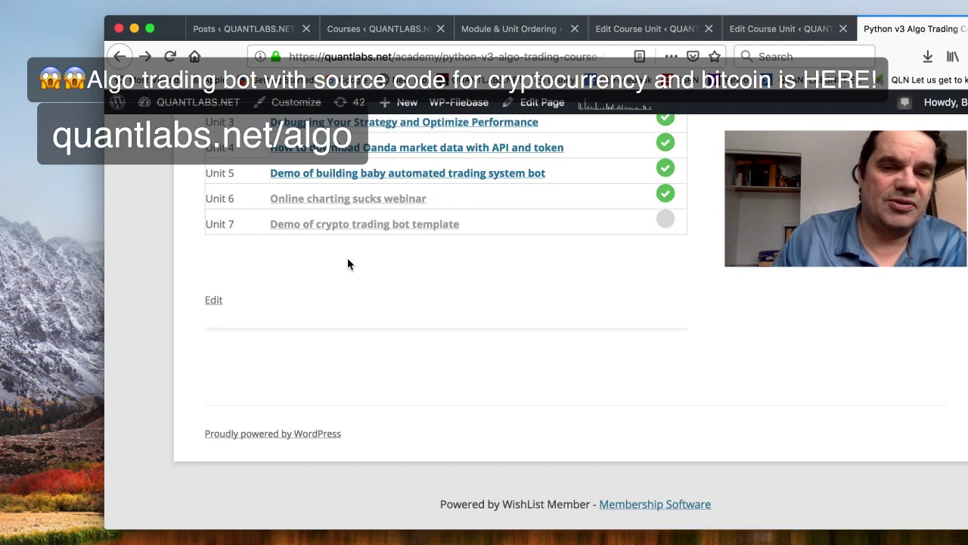
mouse_move(402, 235)
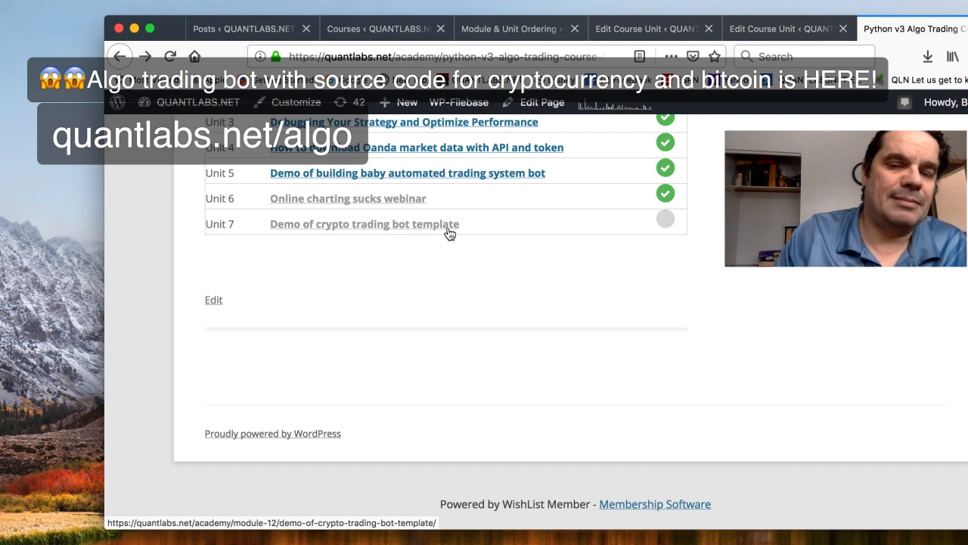
left_click(365, 224)
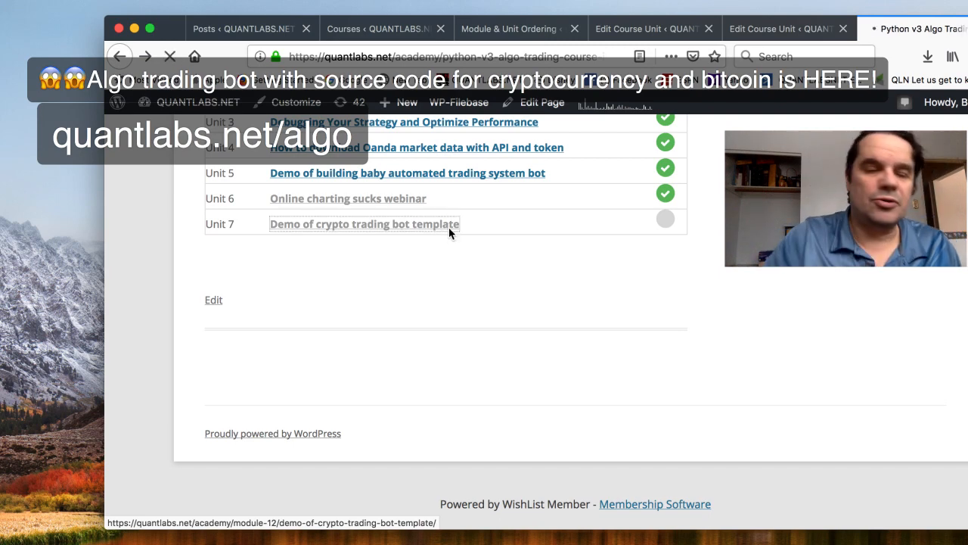
left_click(363, 224)
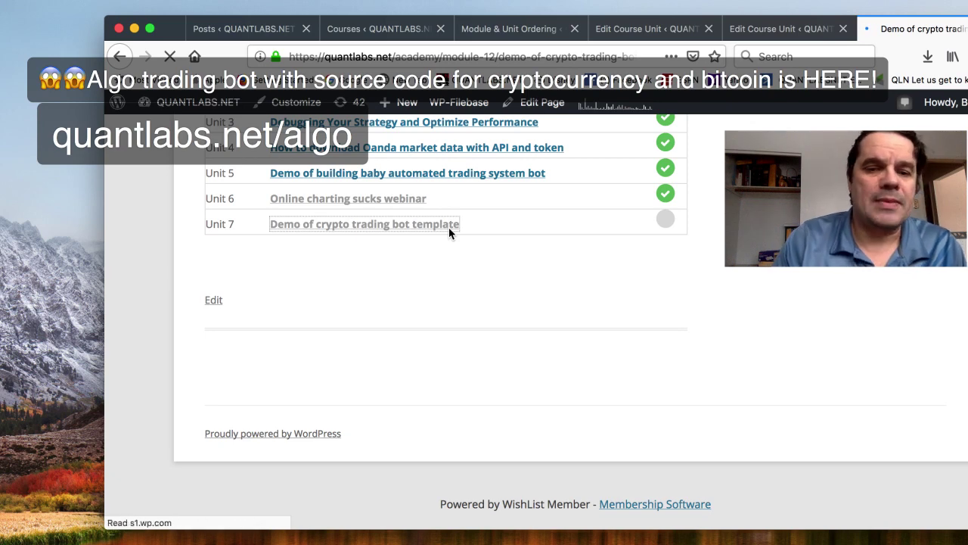
left_click(365, 224)
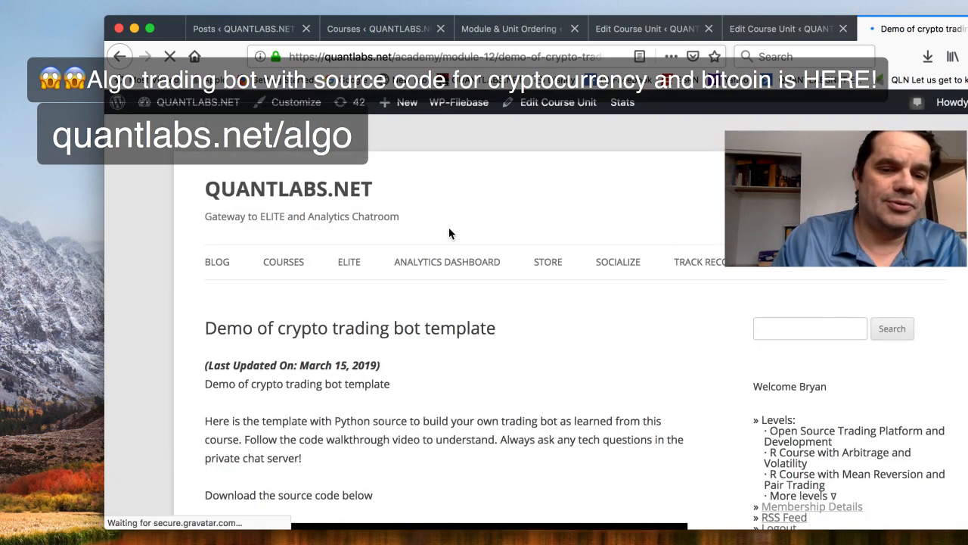
scroll("down", 3)
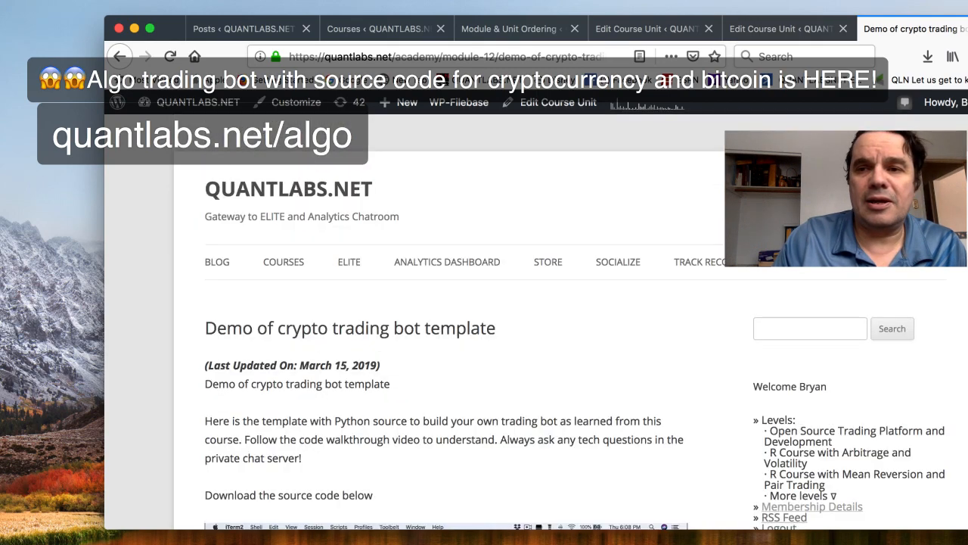
Step: Switch to Finder and expand the bot folder in Downloads to list its Python files
left_click(927, 56)
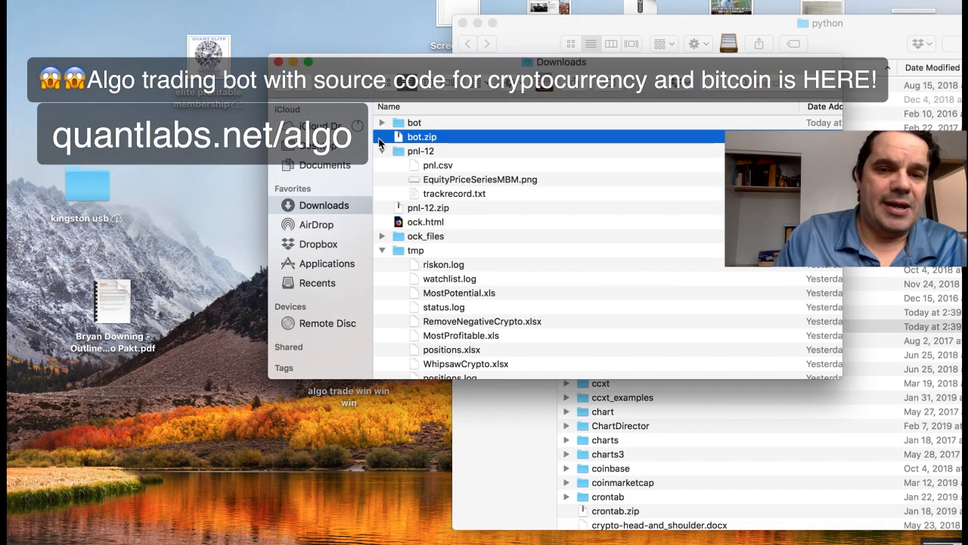
left_click(384, 123)
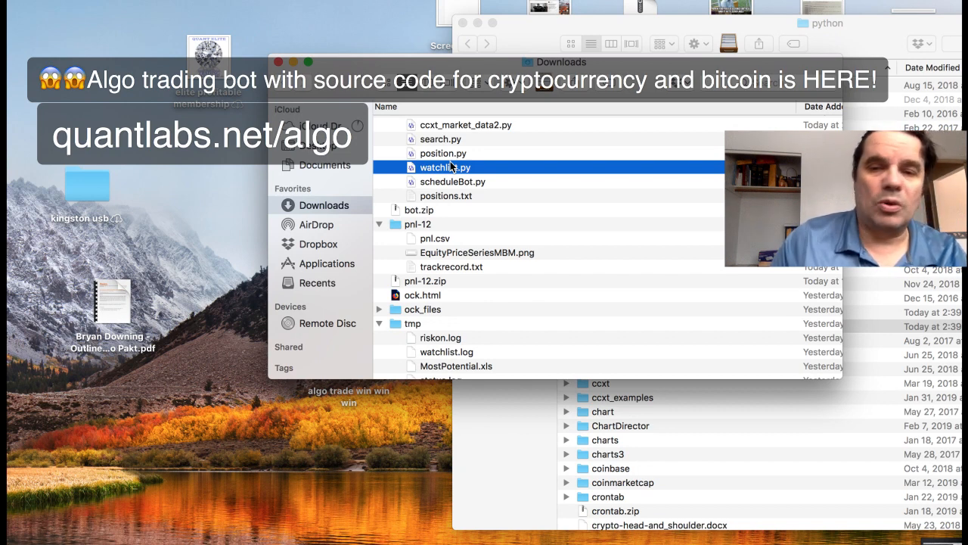
mouse_move(448, 156)
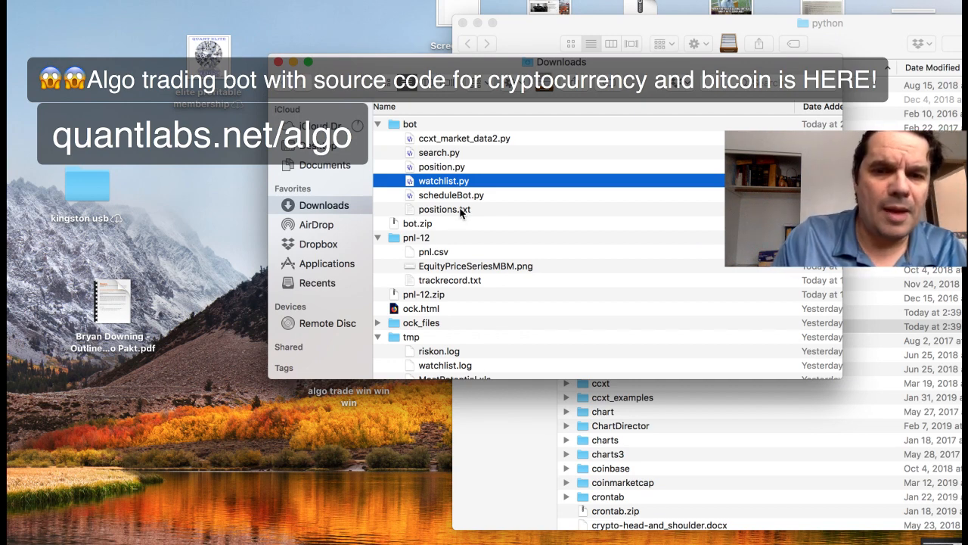
mouse_move(445, 169)
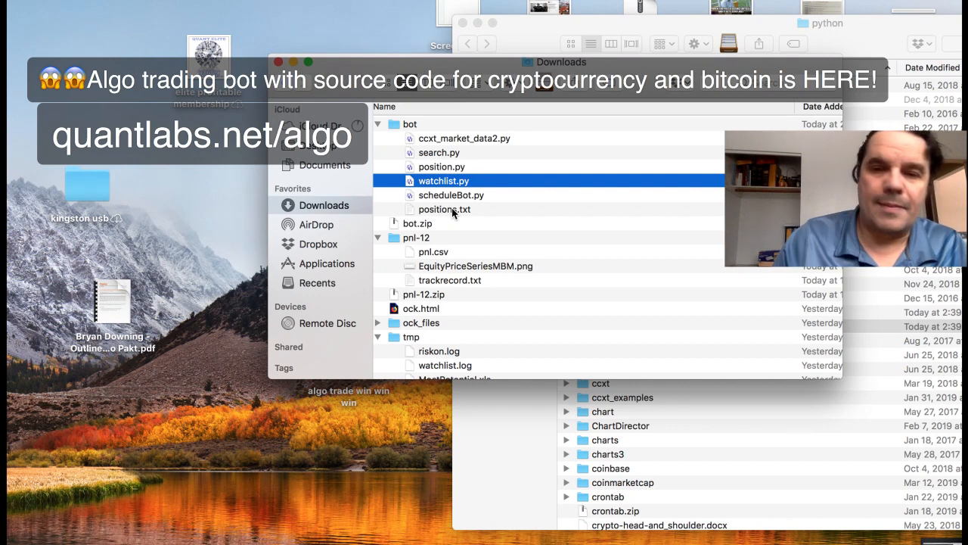
Step: Select position.py in the bot folder while reviewing the source files
left_click(441, 165)
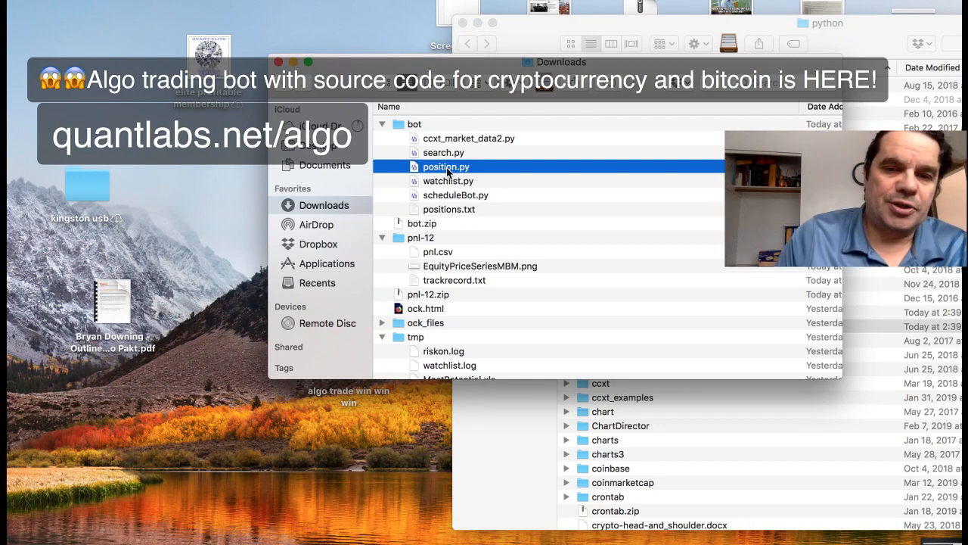
mouse_move(451, 195)
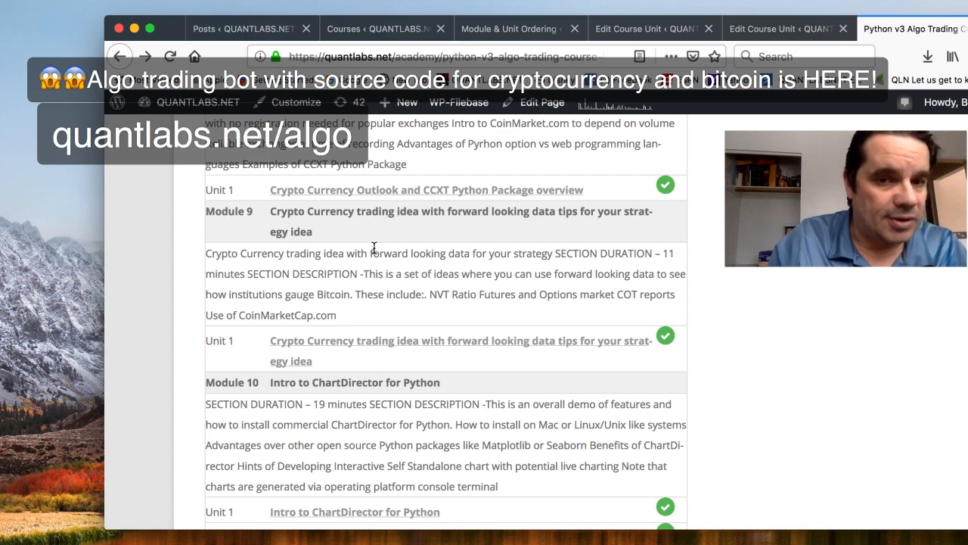
scroll("down", 3)
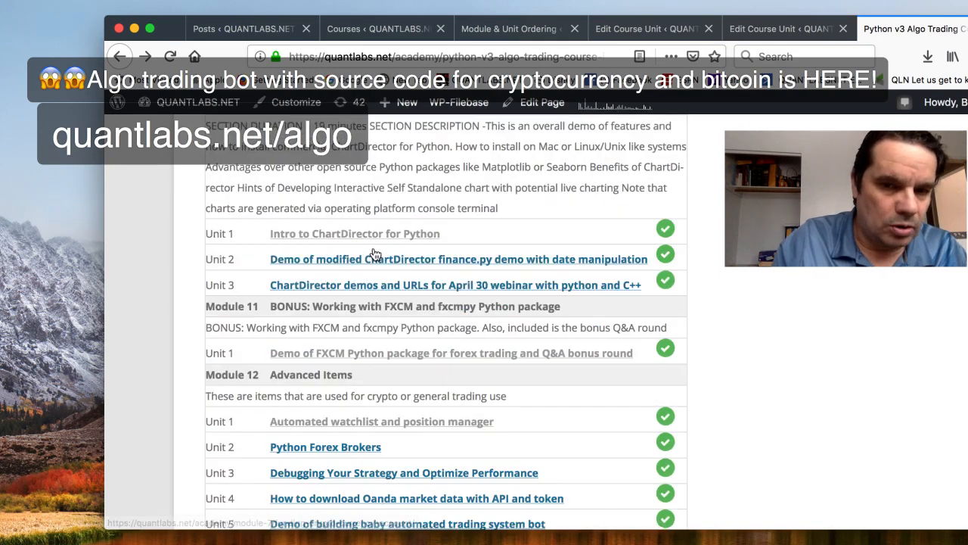
scroll("down", 3)
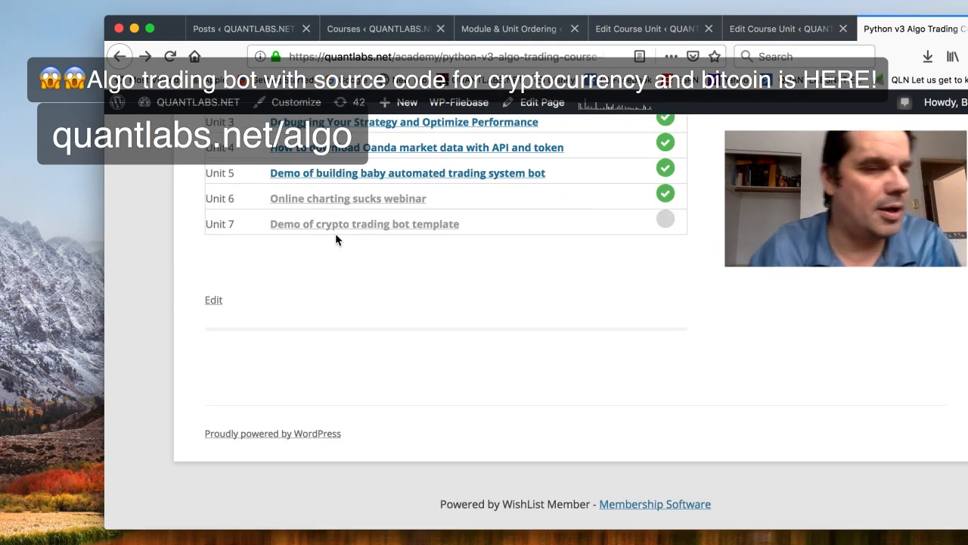
mouse_move(343, 236)
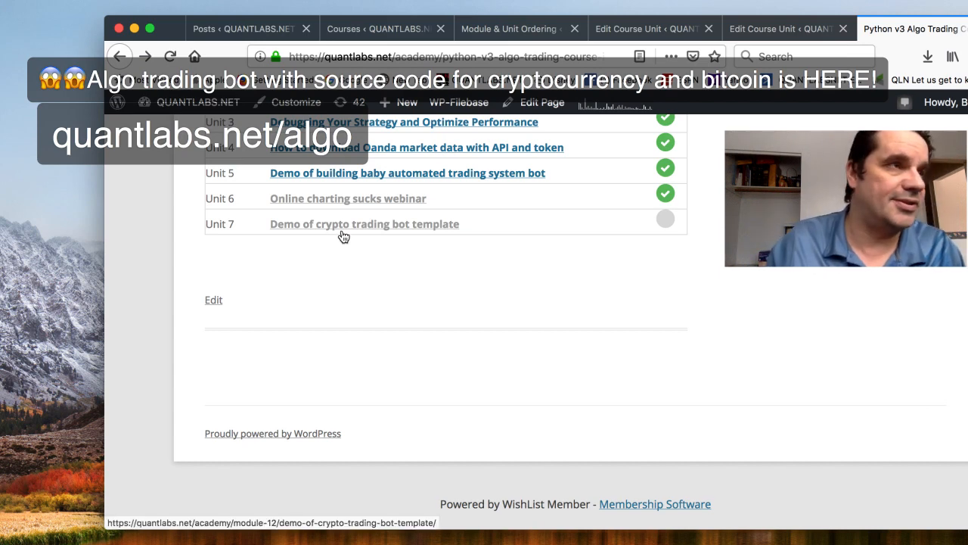
mouse_move(357, 230)
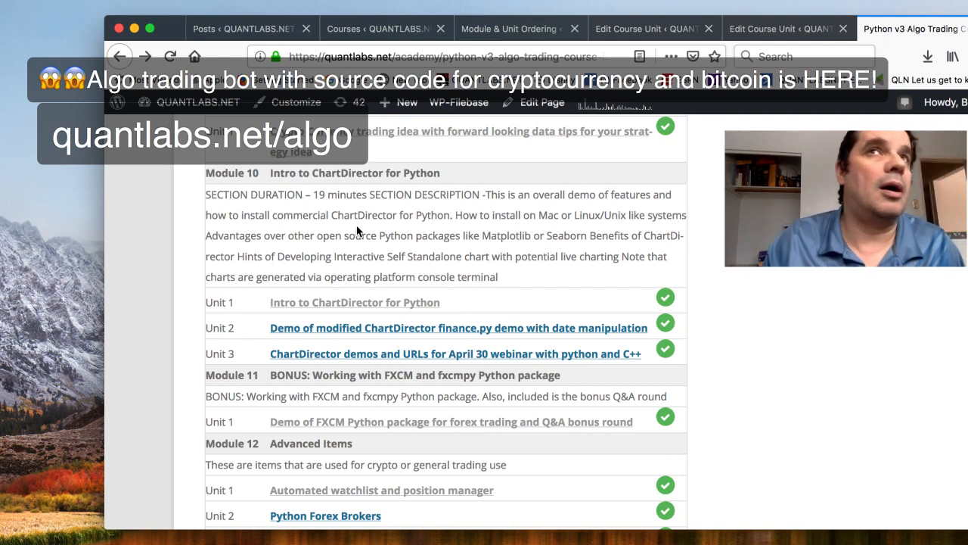
scroll("down", 3)
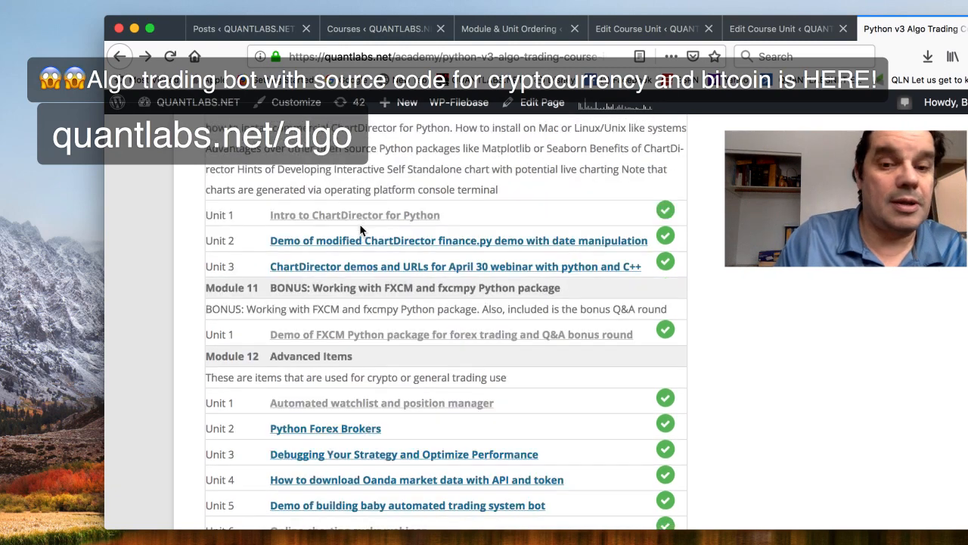
scroll("down", 3)
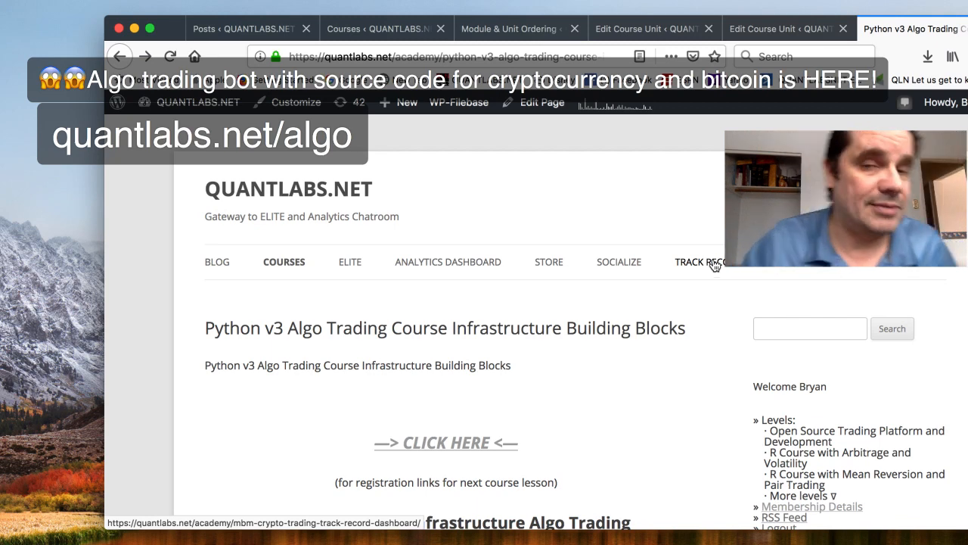
mouse_move(713, 248)
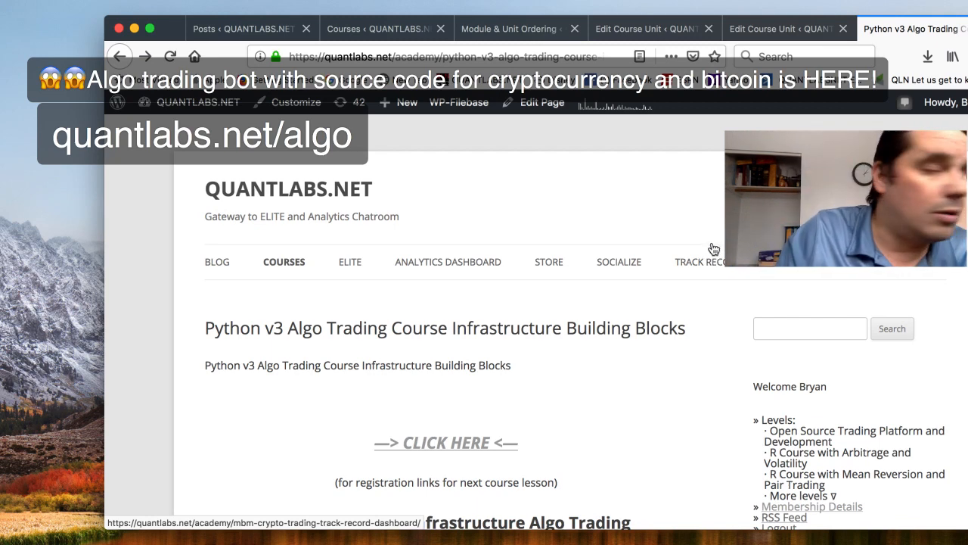